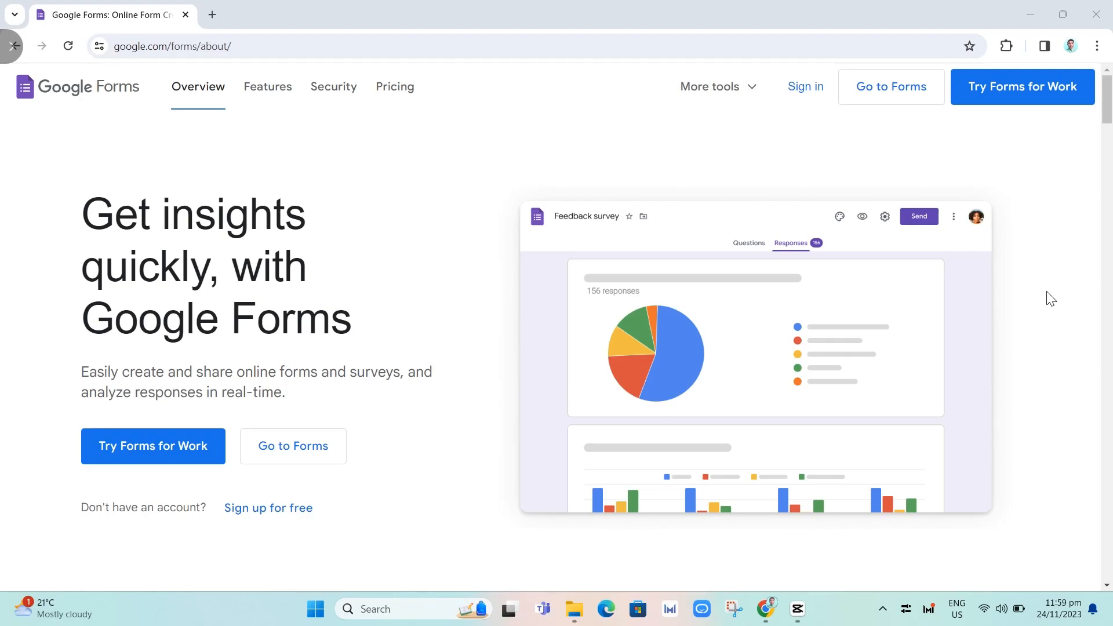
mouse_move(308, 233)
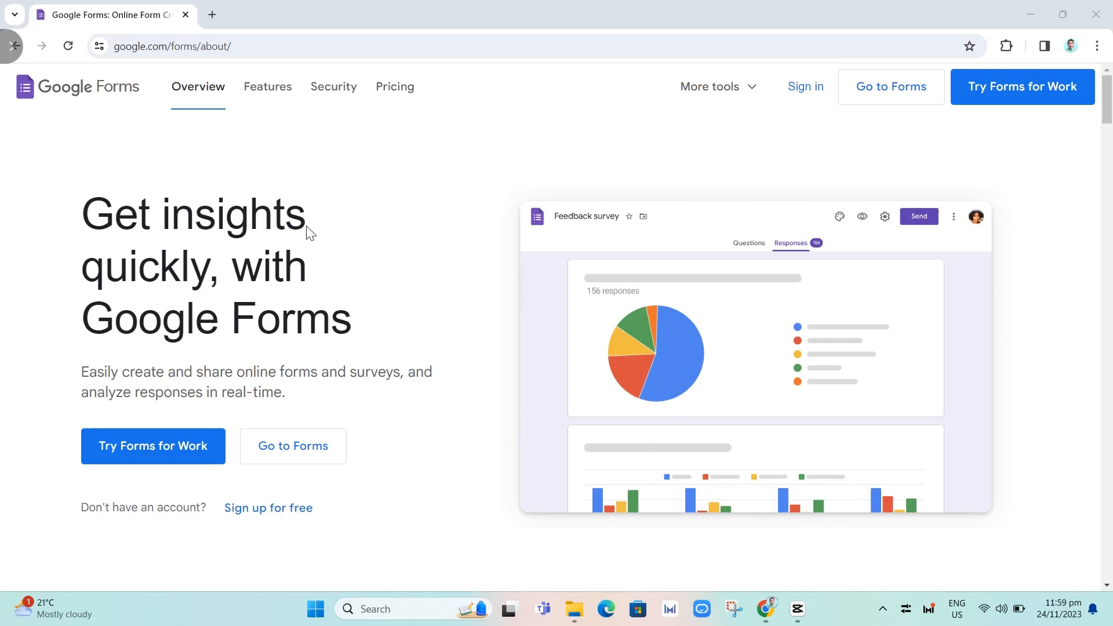
mouse_move(137, 46)
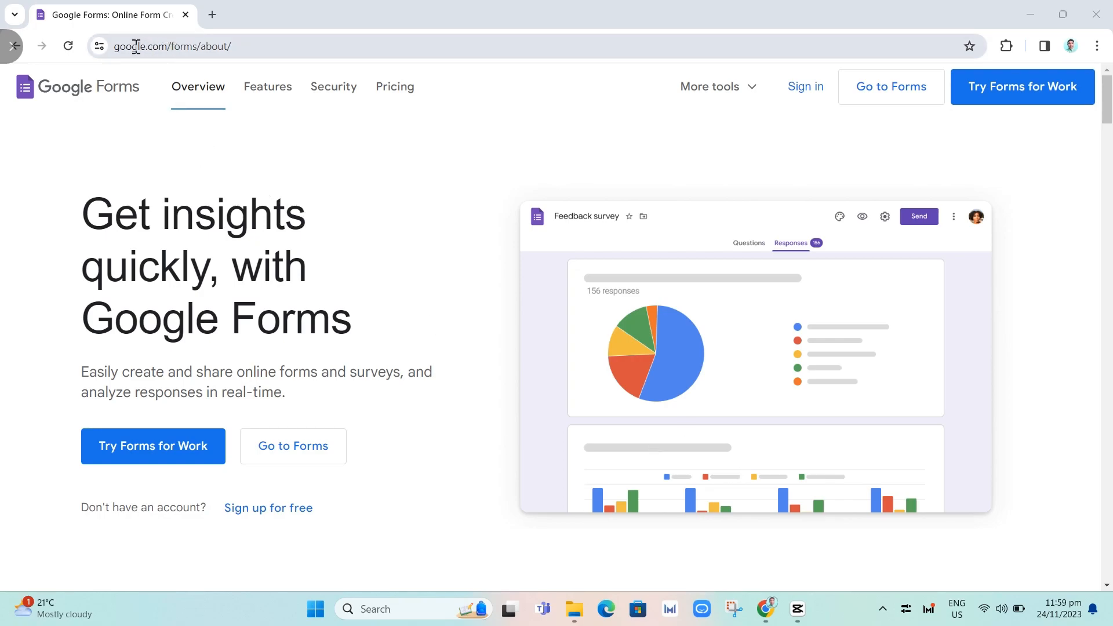
mouse_move(804, 87)
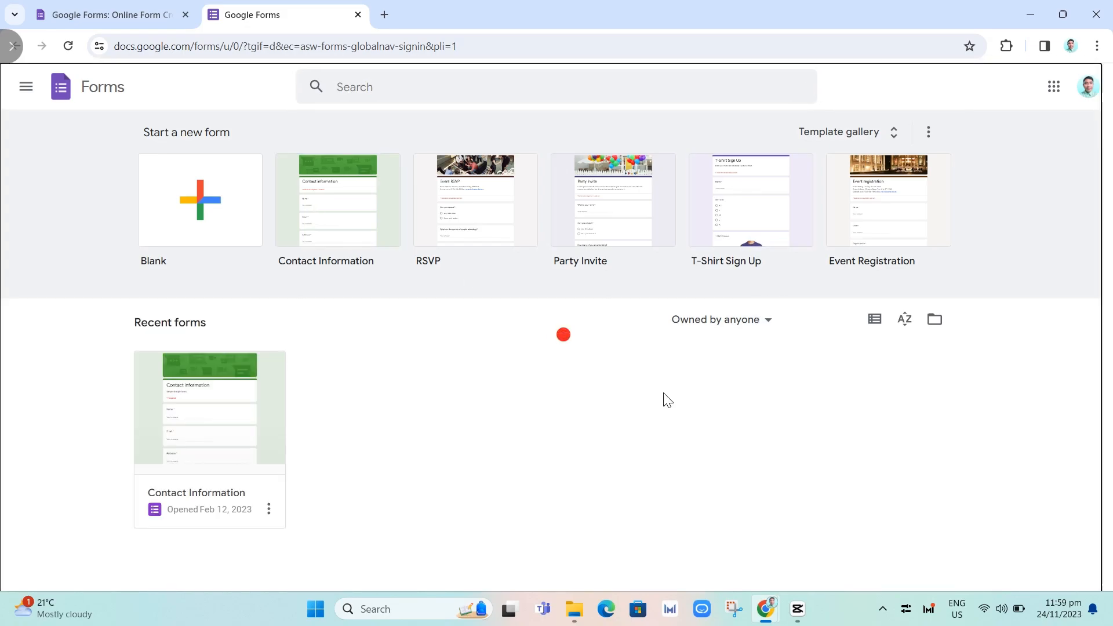
mouse_move(710, 410)
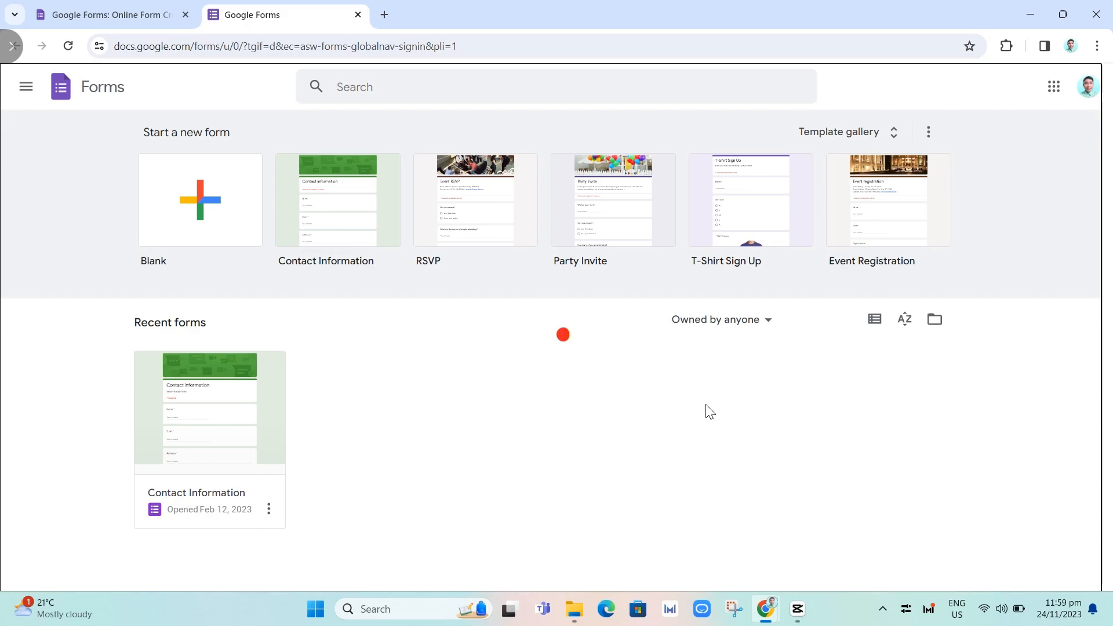
- Open the Contact Information form for editing and dismiss the text-styling announcement
left_click(210, 408)
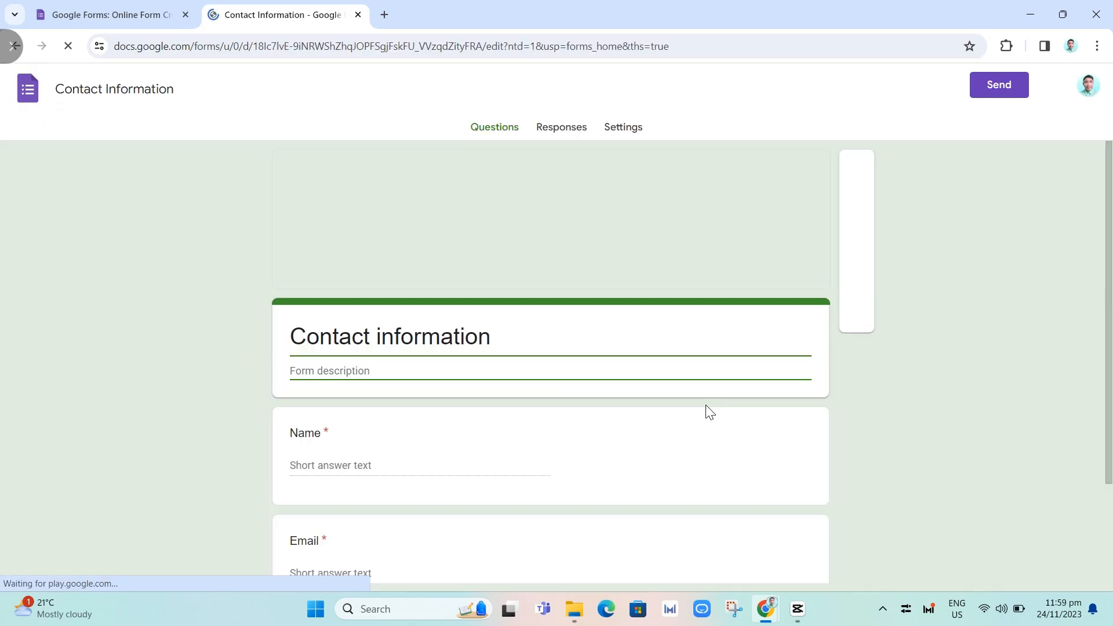
scroll("down", 3)
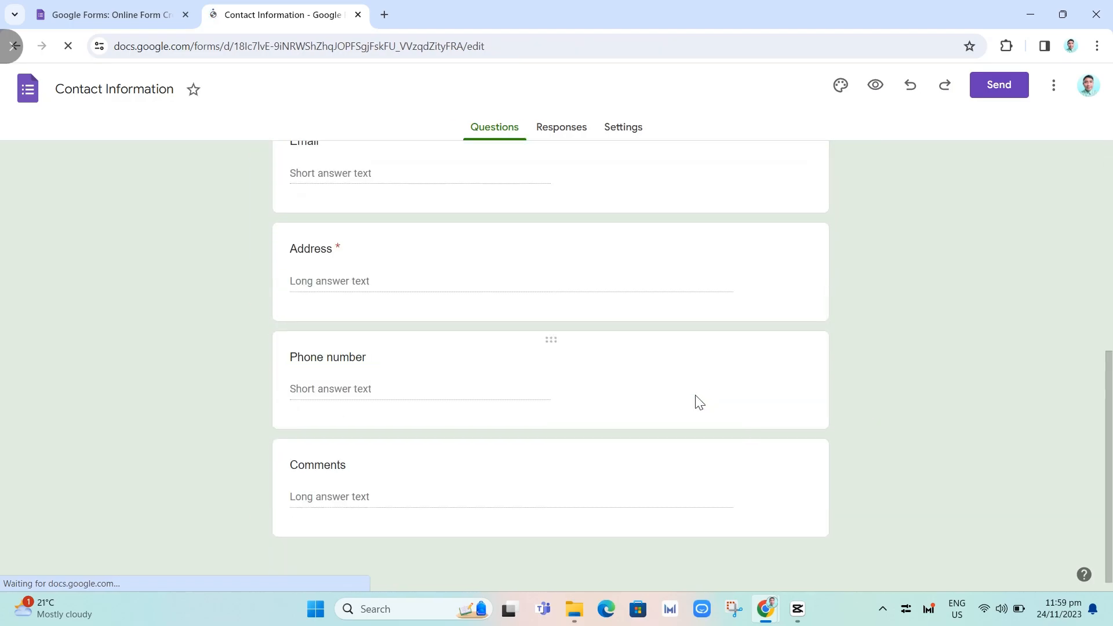
left_click(840, 84)
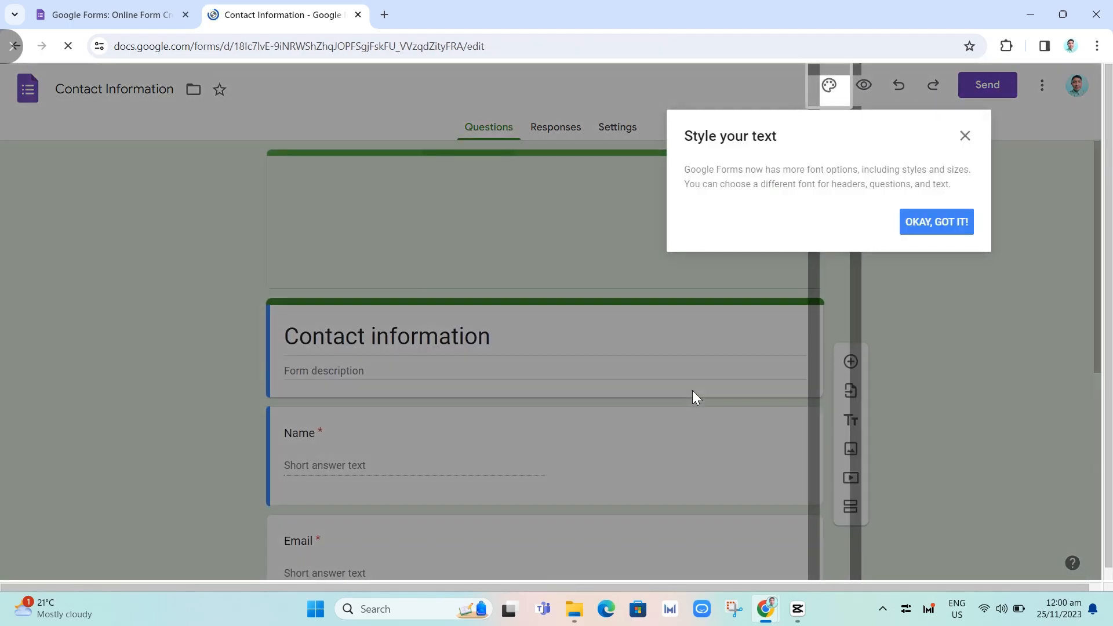
left_click(935, 221)
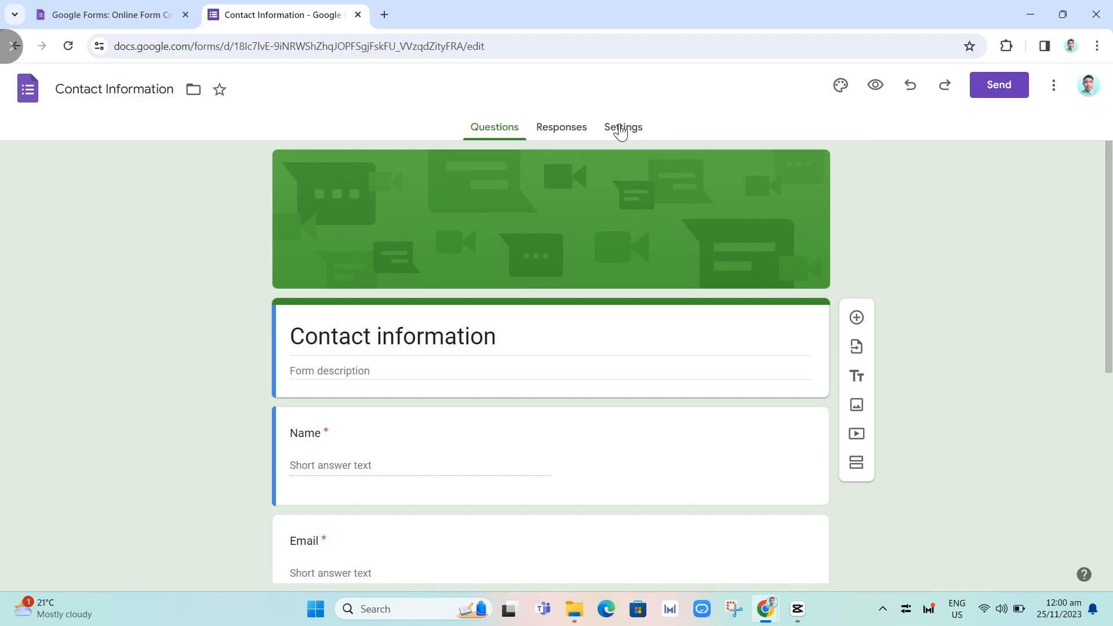
- Turn off Allow response editing in the form's Responses settings and return to the questions
left_click(623, 128)
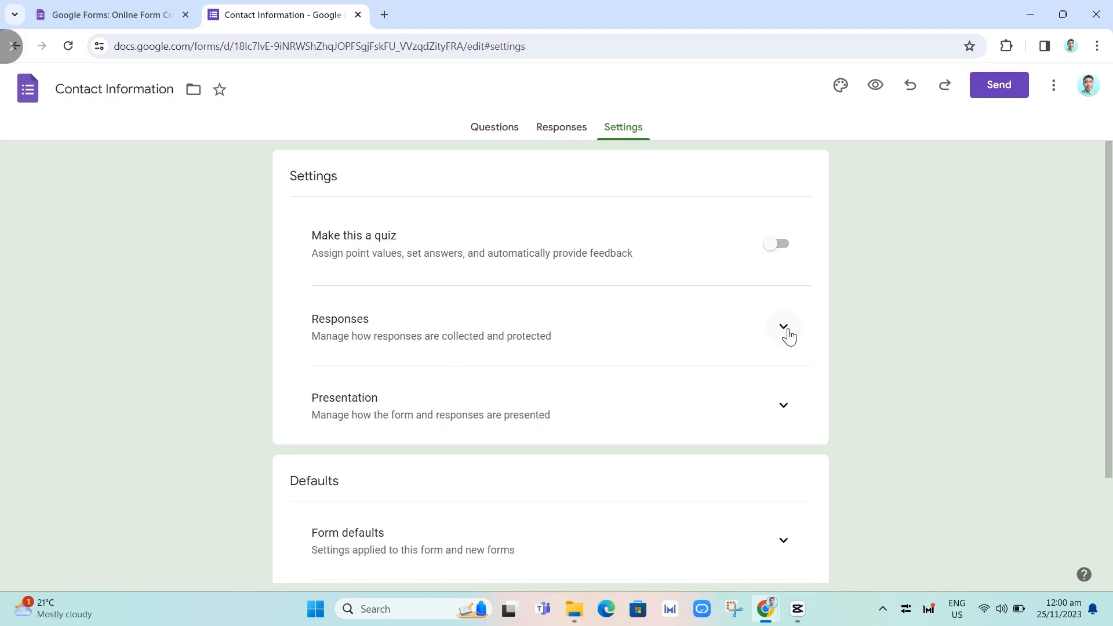
left_click(782, 327)
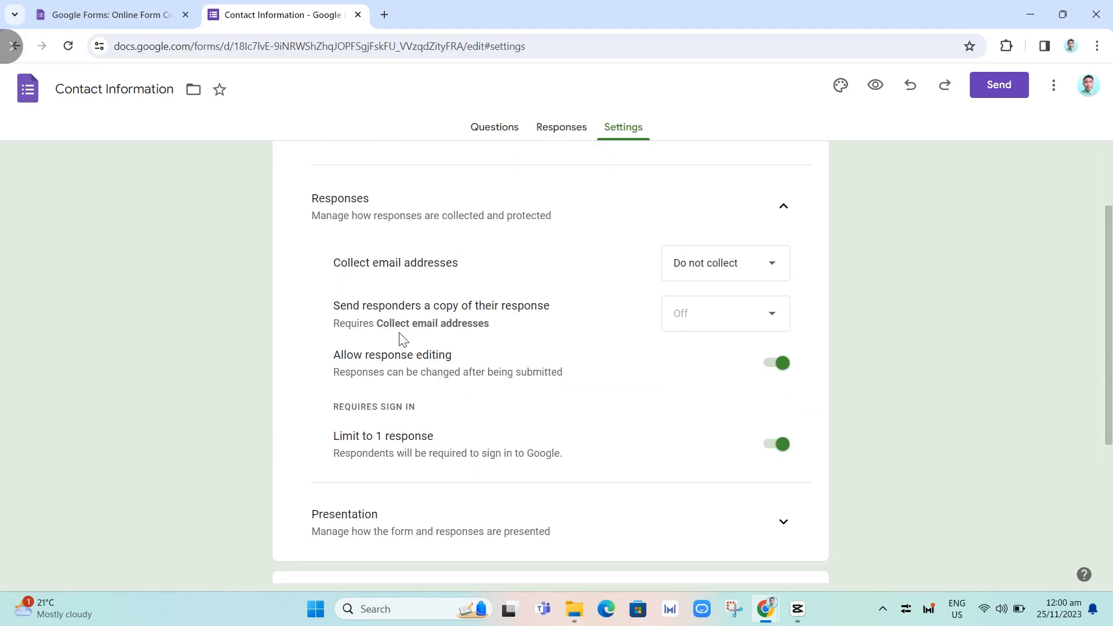
double_click(391, 355)
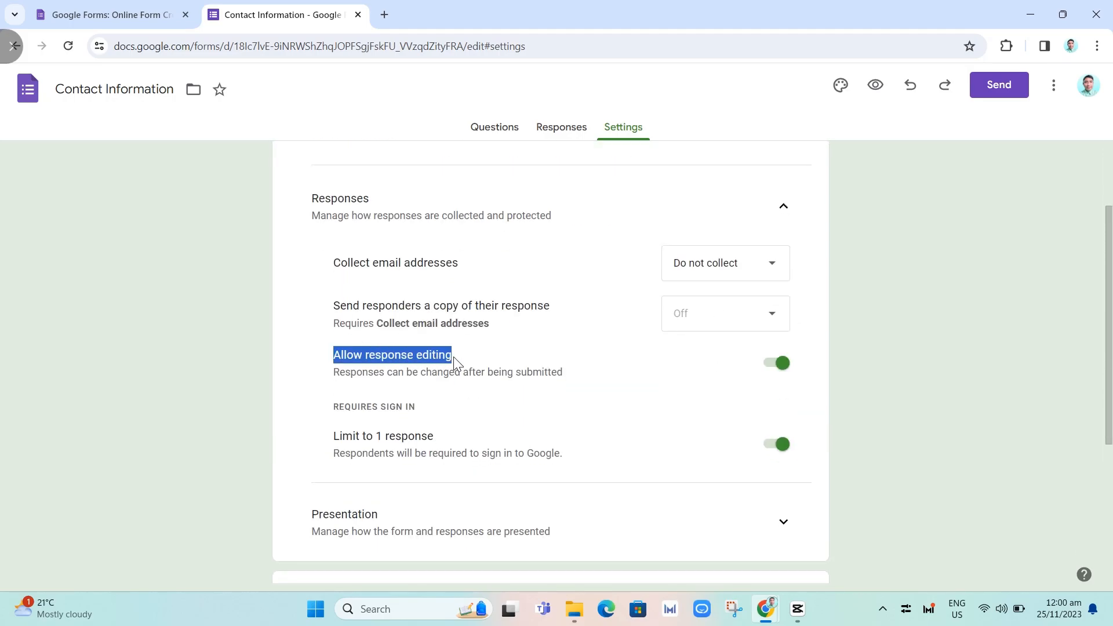
left_click(776, 363)
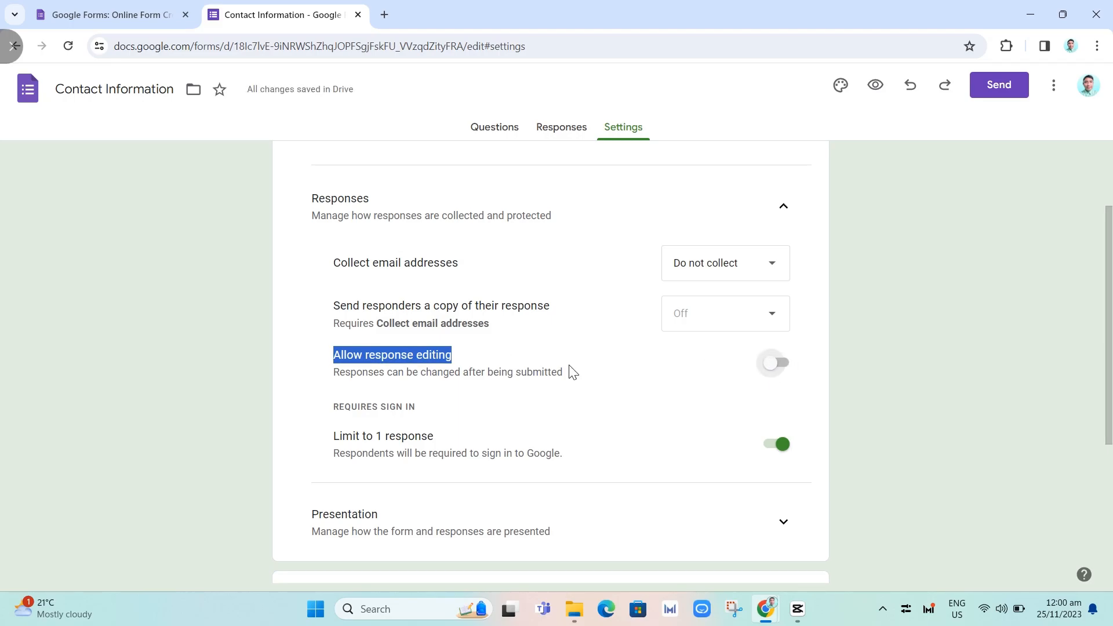
left_click(494, 126)
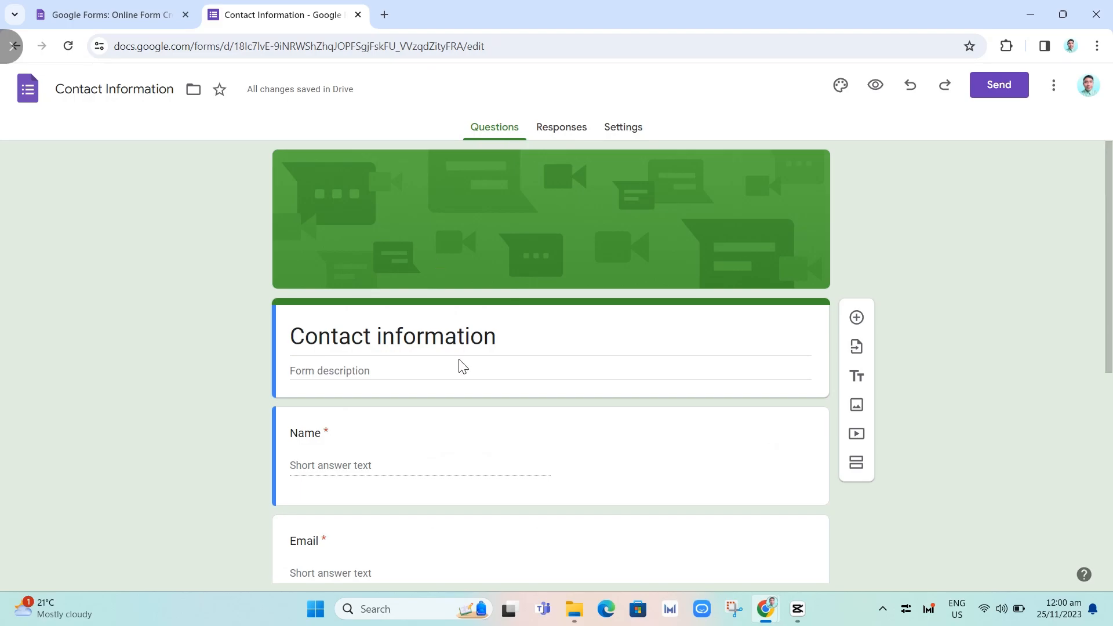
- Copy the form's shortened share link from the Send dialog and start a new browser tab
left_click(622, 127)
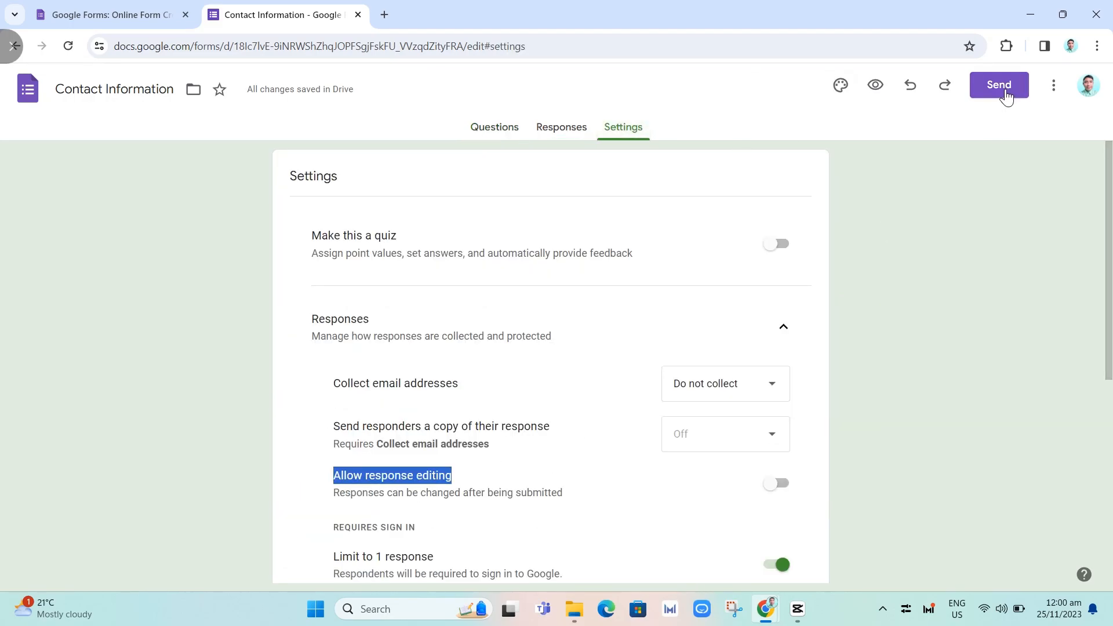
left_click(998, 85)
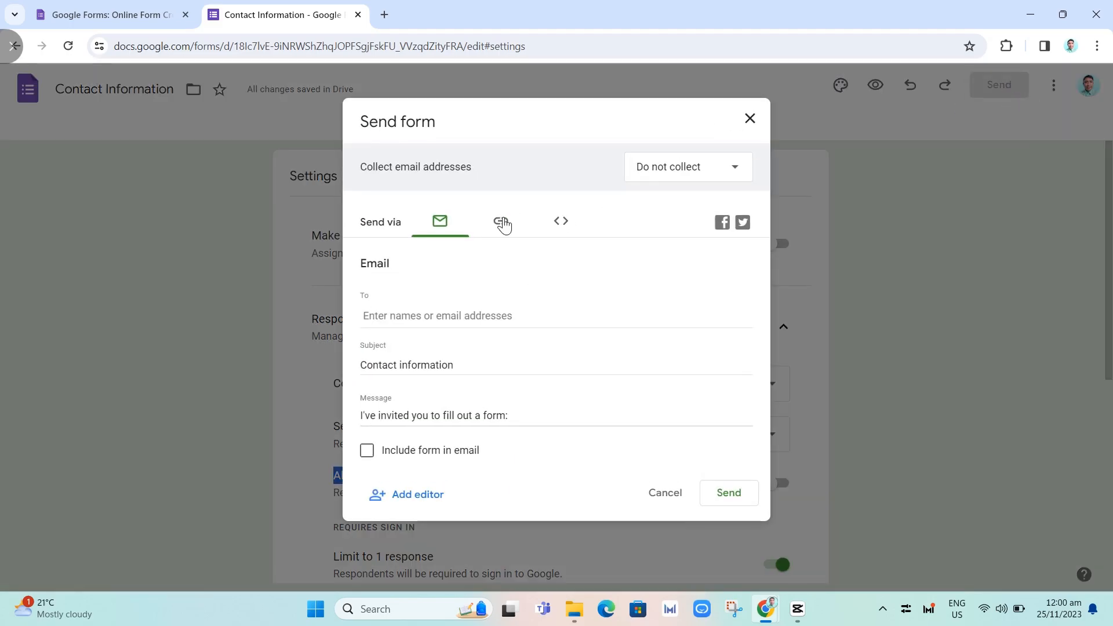
left_click(501, 220)
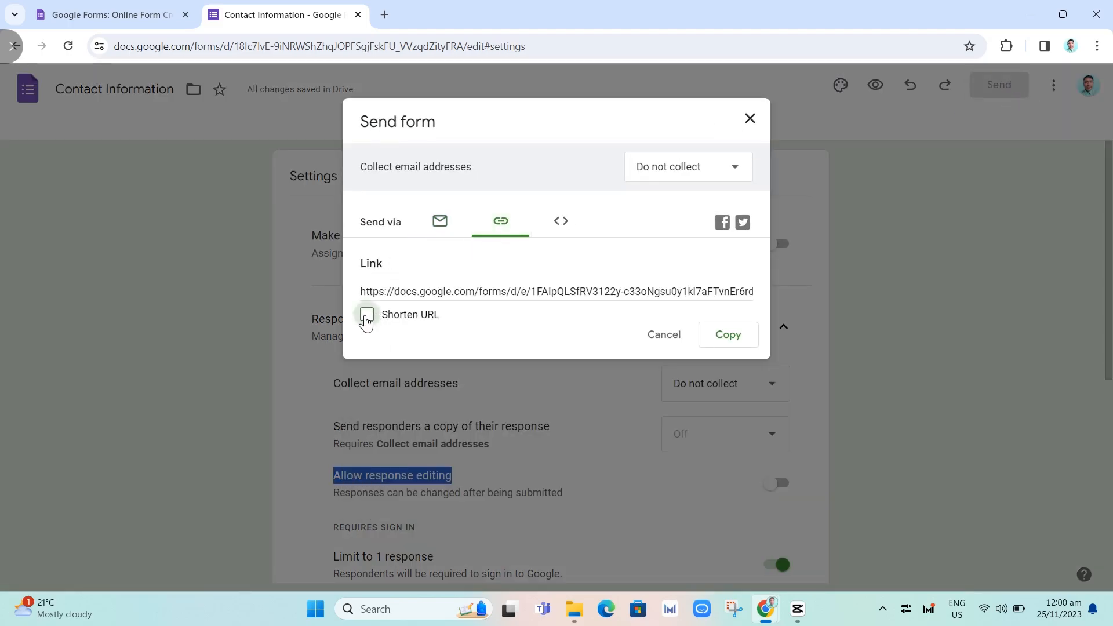
left_click(366, 314)
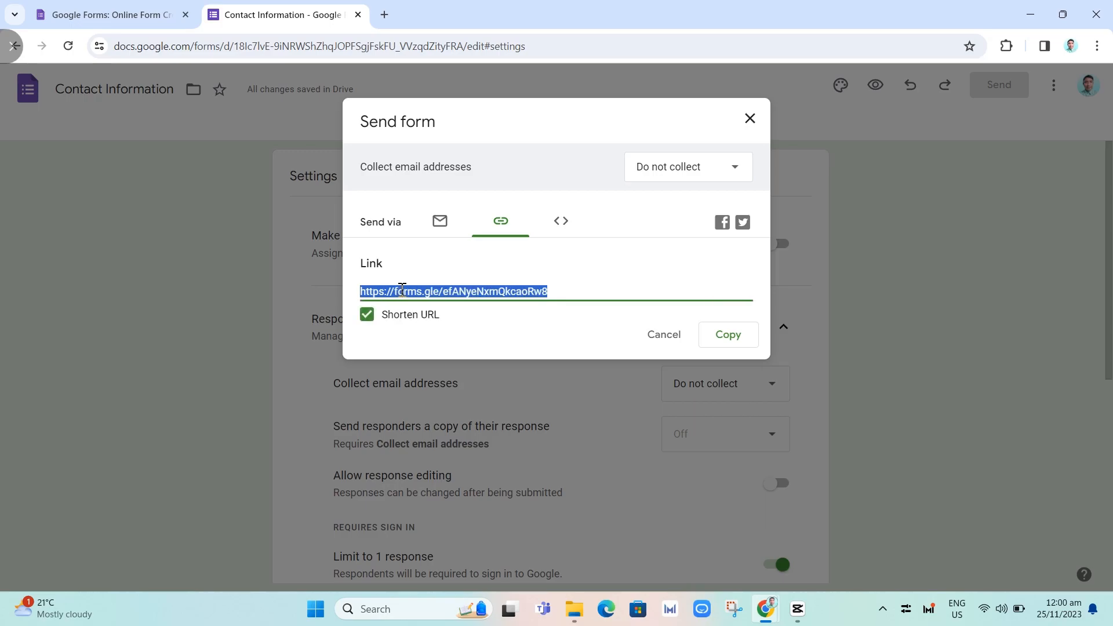
left_click(727, 334)
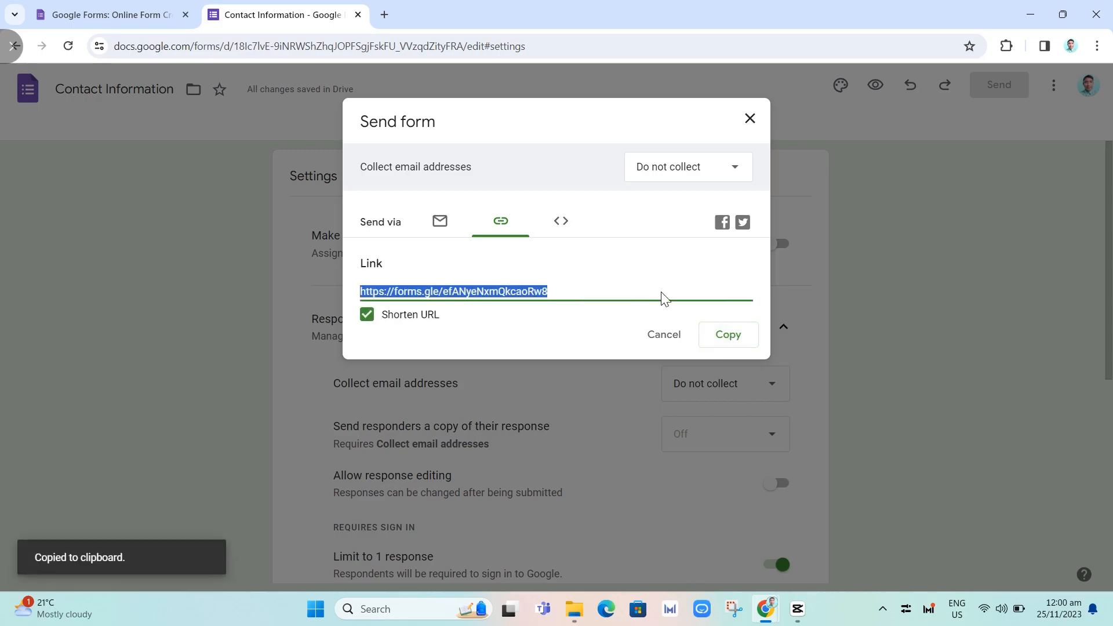
left_click(555, 14)
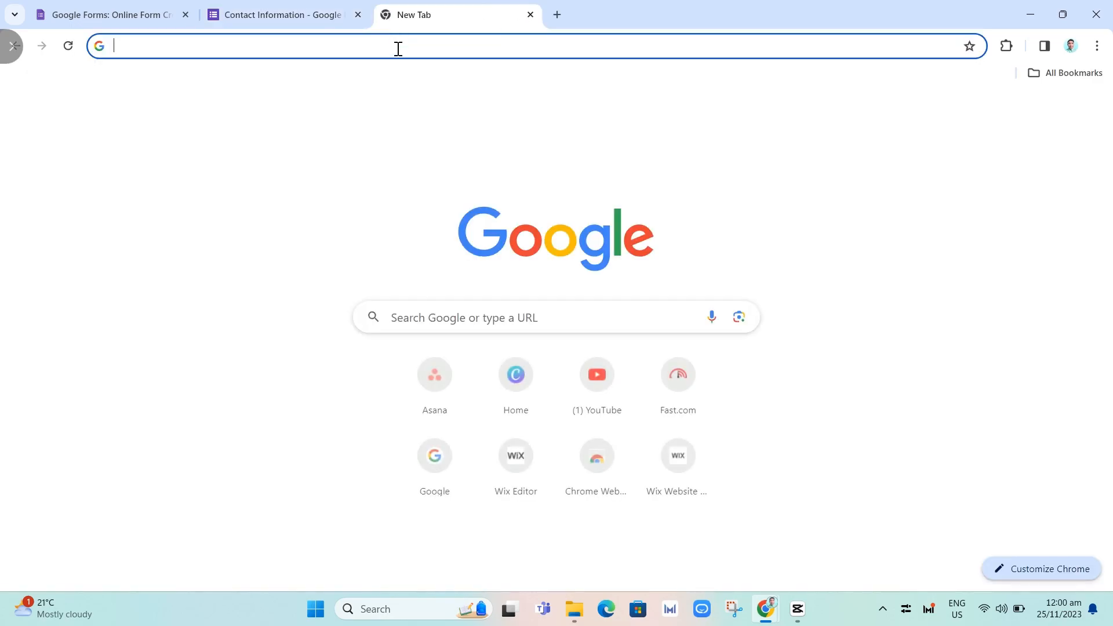
- Submit a test response via forms.gle/efANyeNxmQkcaoRw8, then return to the editor and close the Send dialog
type("forms.gle/efANyeNxmQkcaoRw8")
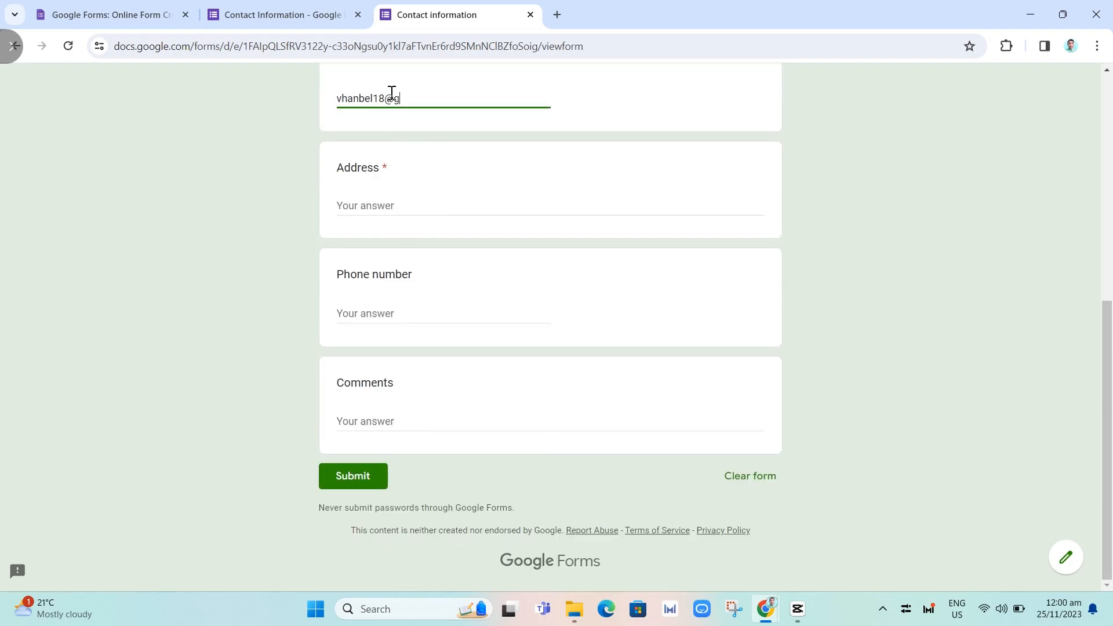
left_click(353, 476)
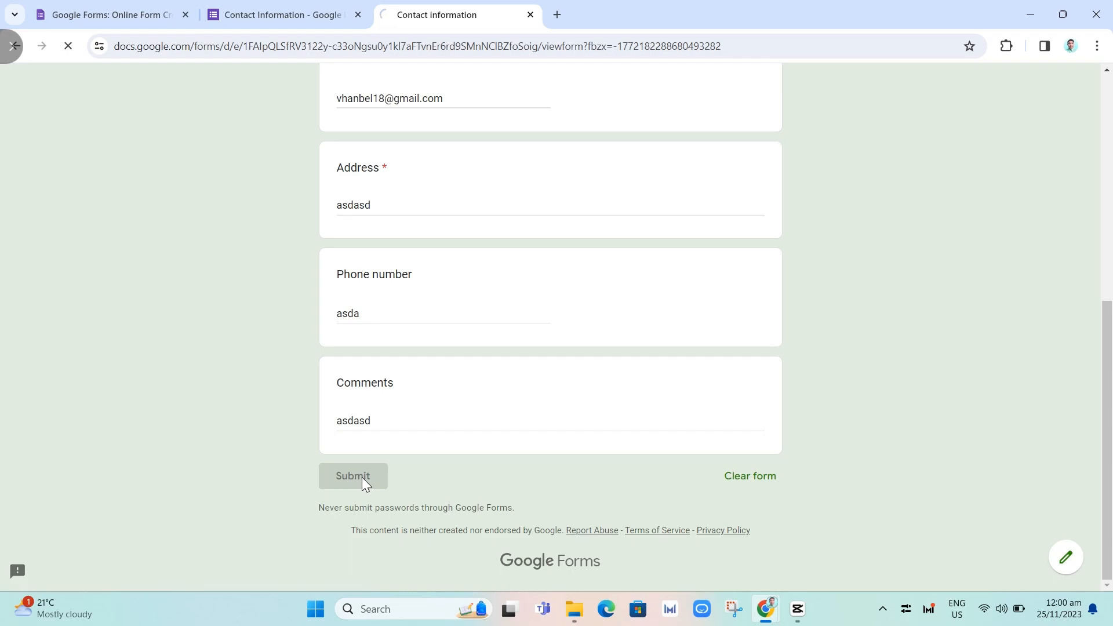
left_click(352, 475)
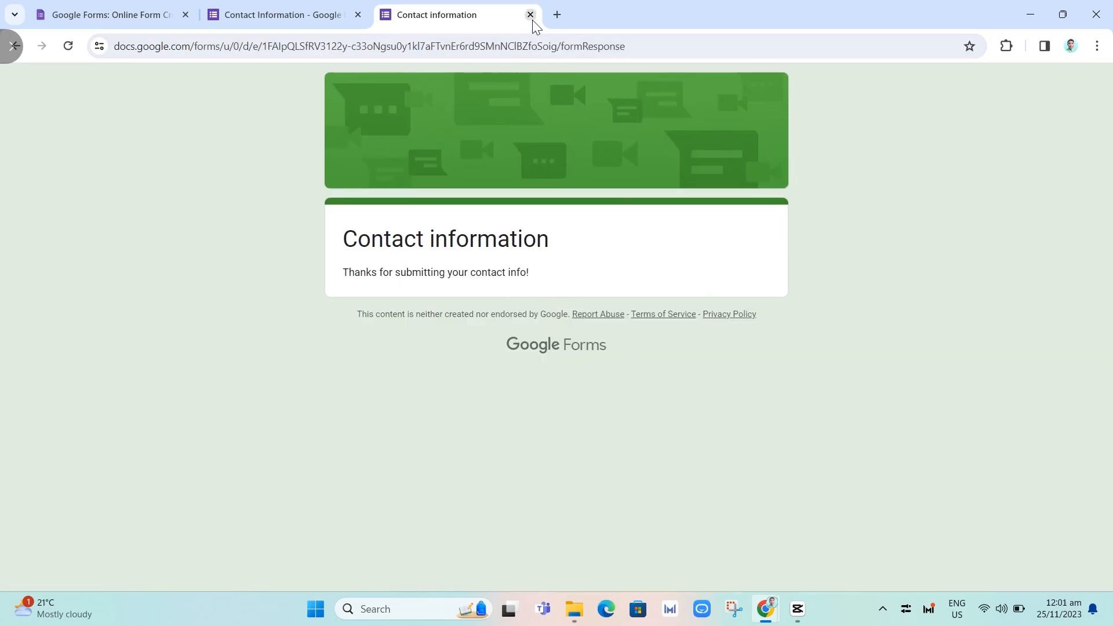
mouse_move(423, 249)
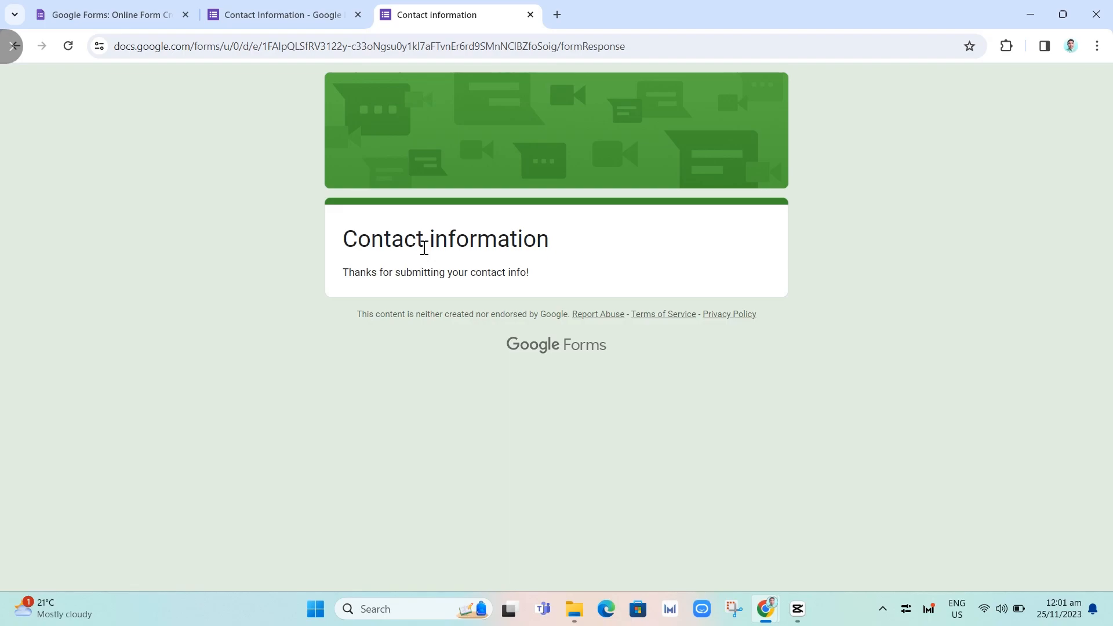
left_click(281, 14)
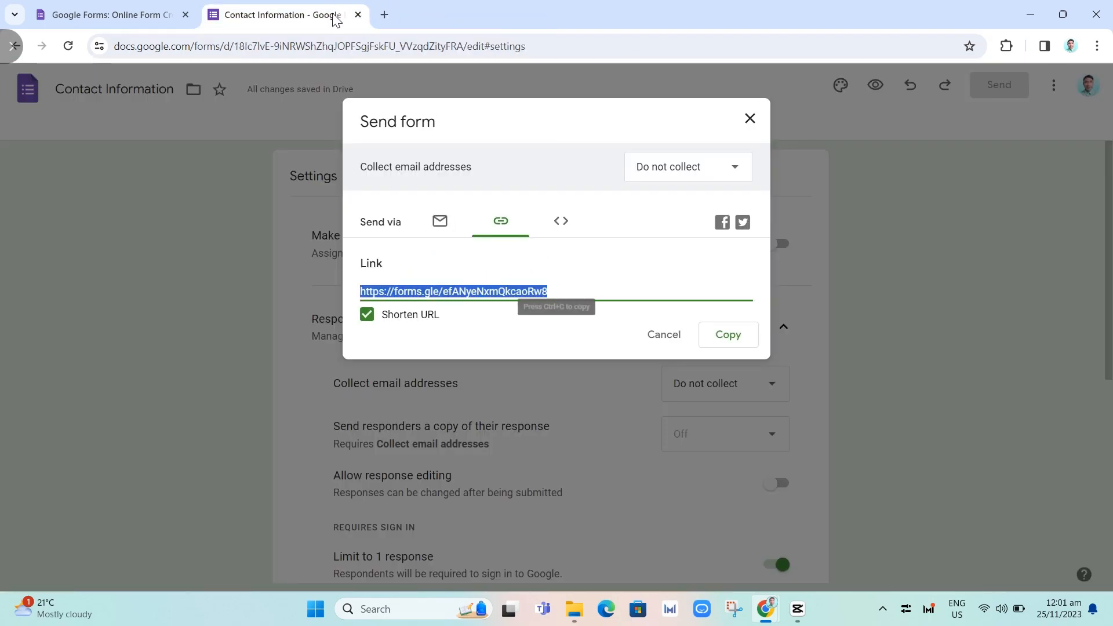
left_click(748, 118)
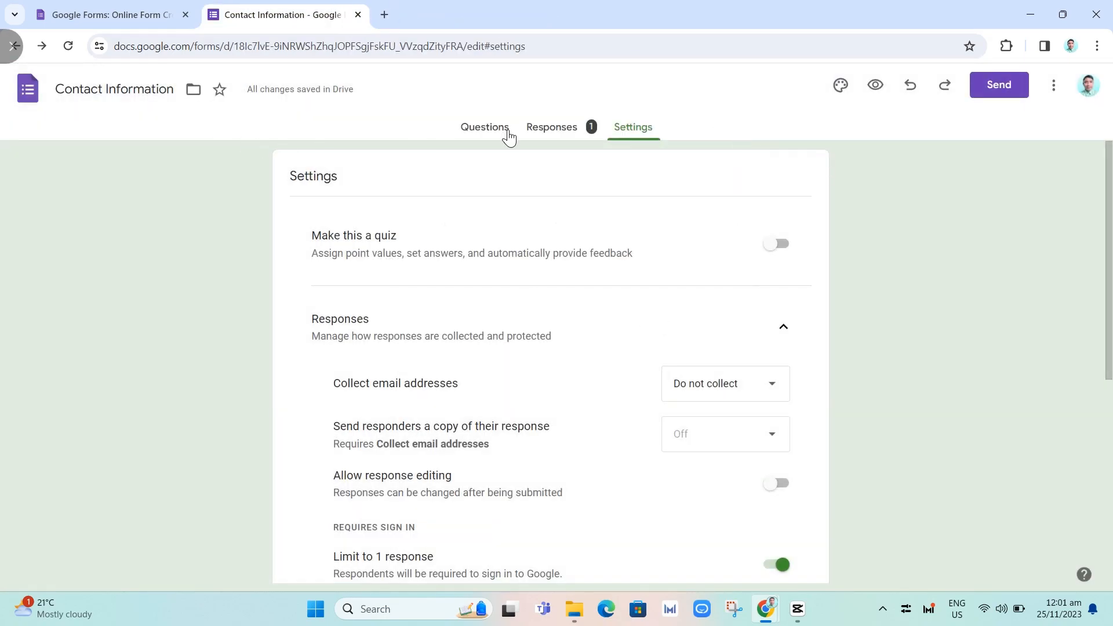